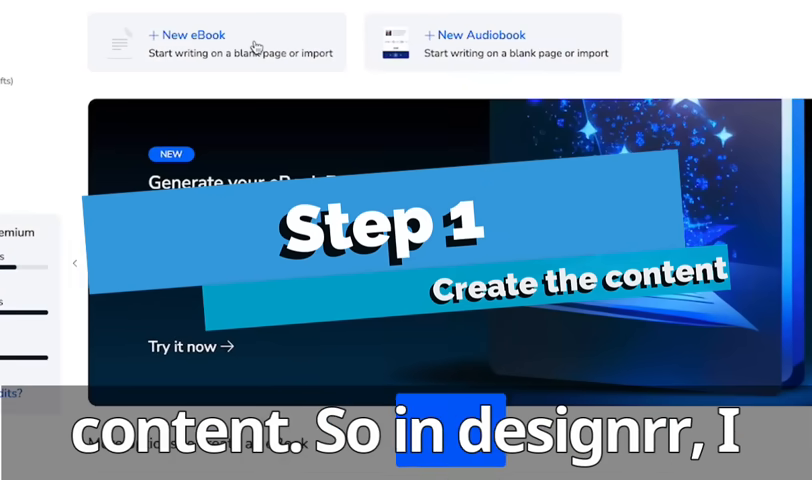
# Step: Start a new eBook published as PDF with Wordgenie AI as the content source
pyautogui.click(188, 36)
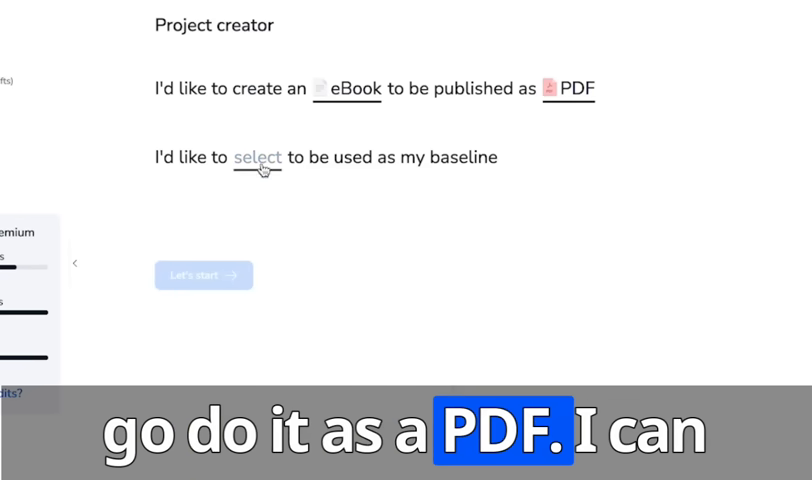
pyautogui.click(256, 156)
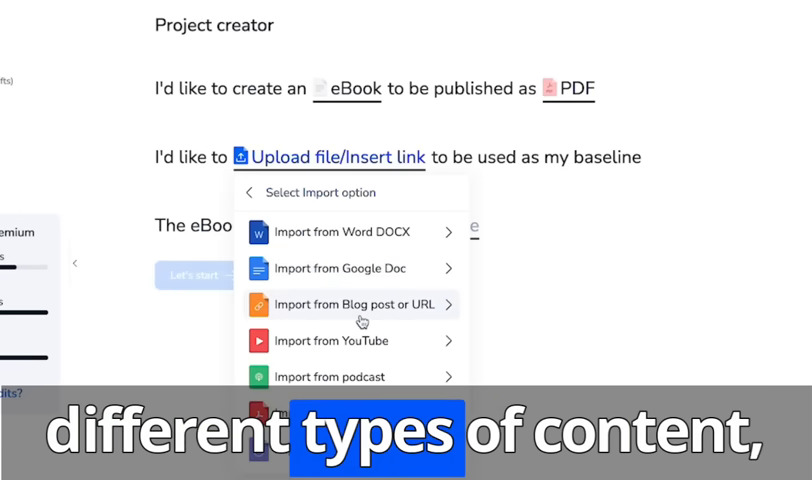
pyautogui.click(248, 192)
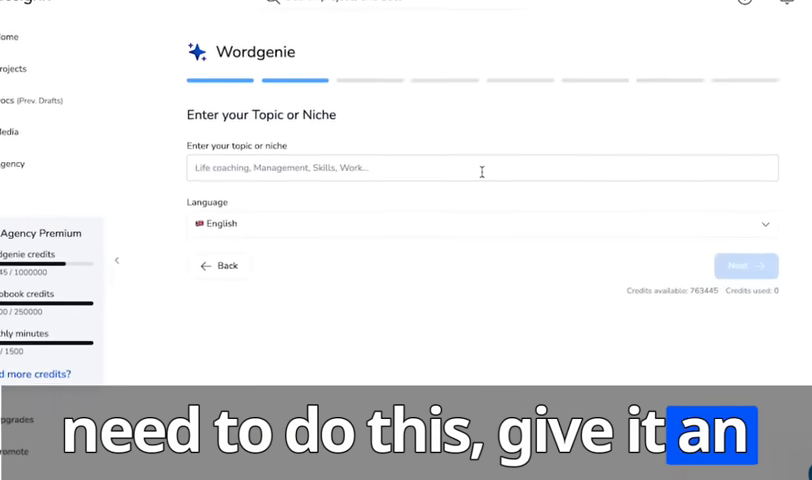
# Step: Enter the topic and generate the 'Confident Entrepreneur: Mastering Social Situations' ebook from the AI outline
pyautogui.click(744, 264)
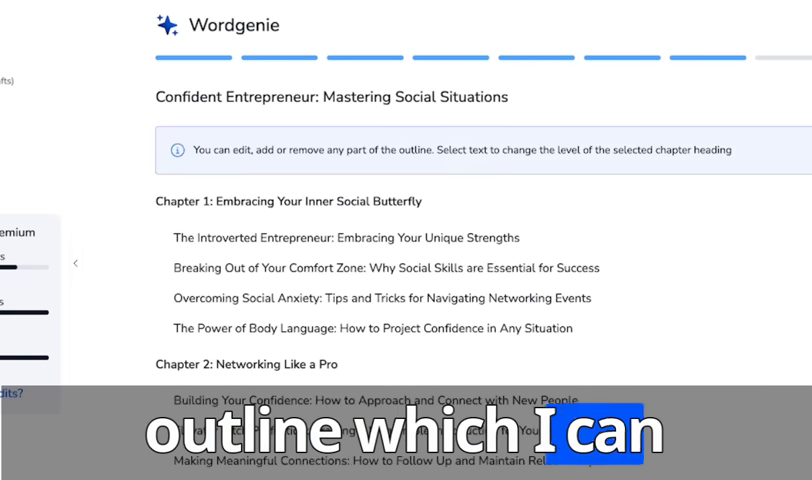
pyautogui.scroll(-3)
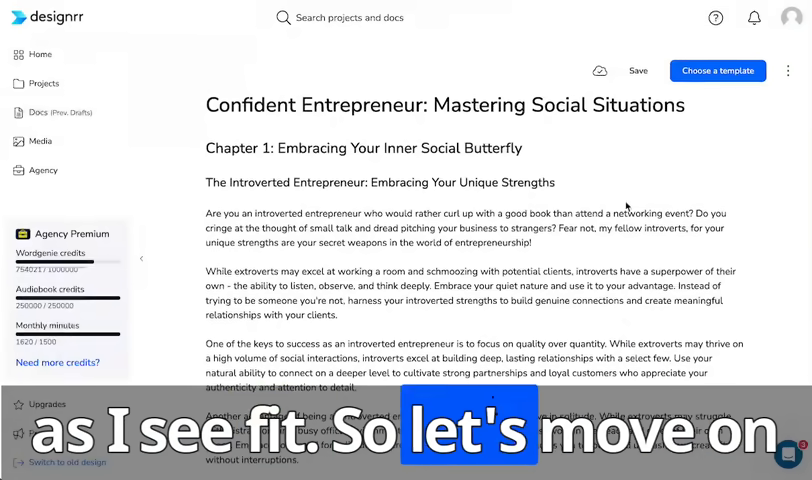
# Step: Browse the template gallery and view the Playful Vibes template's details
pyautogui.click(716, 70)
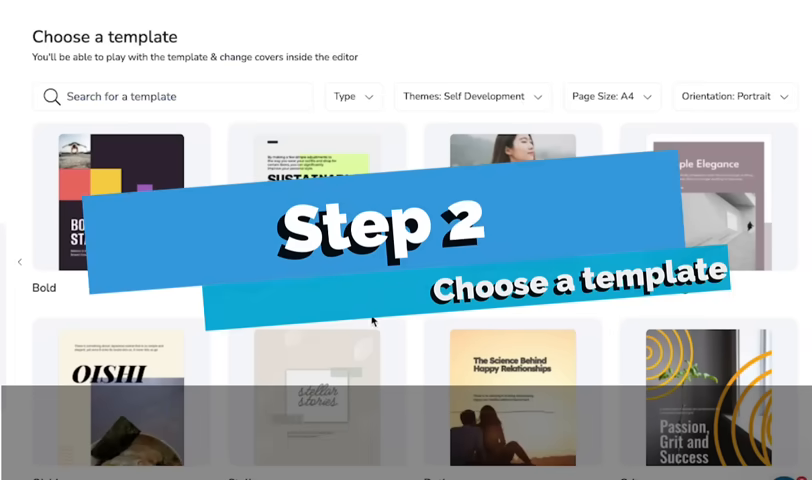
pyautogui.scroll(-3)
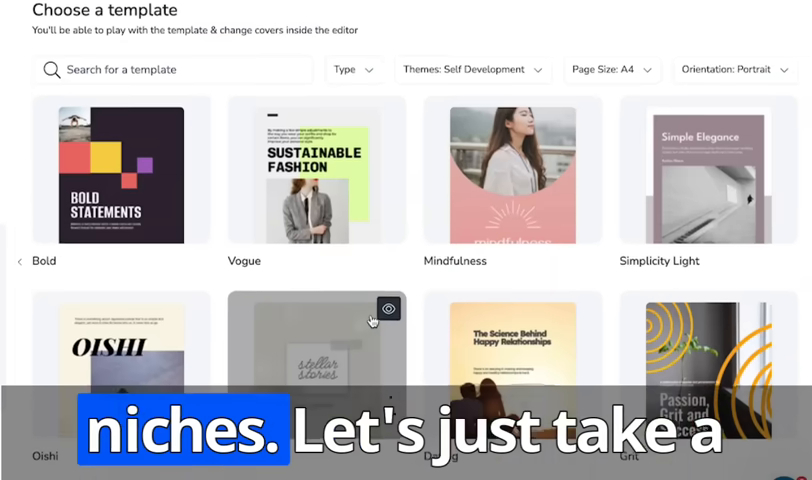
pyautogui.click(120, 176)
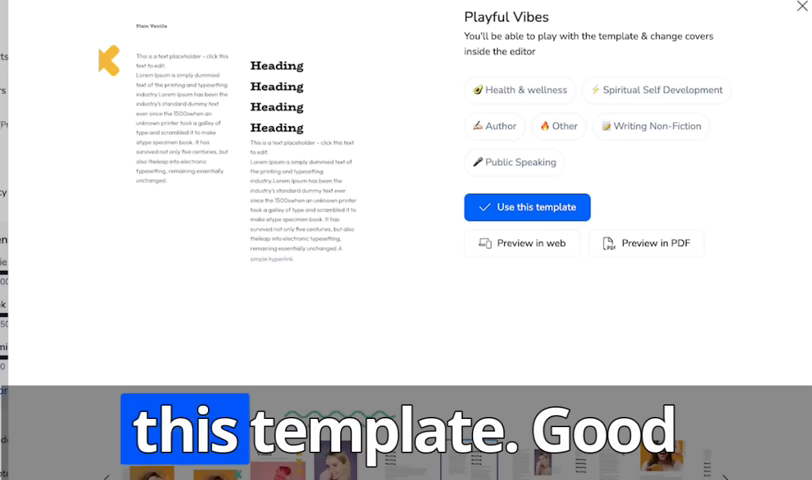
# Step: Apply the Playful Vibes template and replace the ocean page photo with another image
pyautogui.click(528, 208)
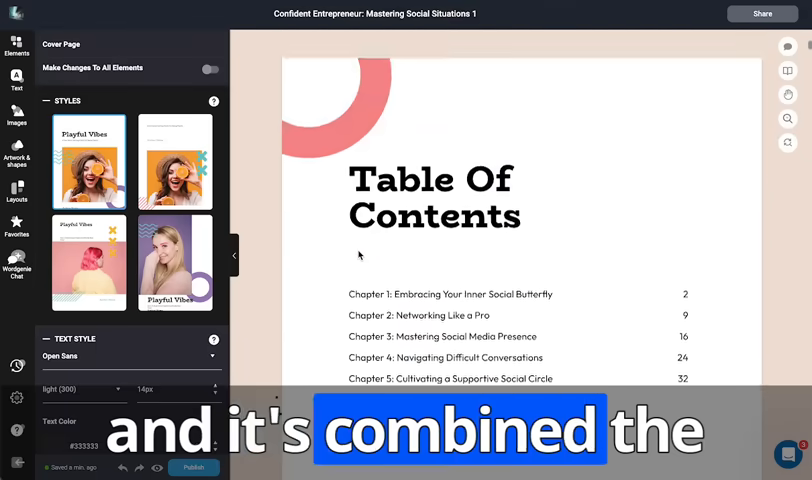
pyautogui.scroll(-3)
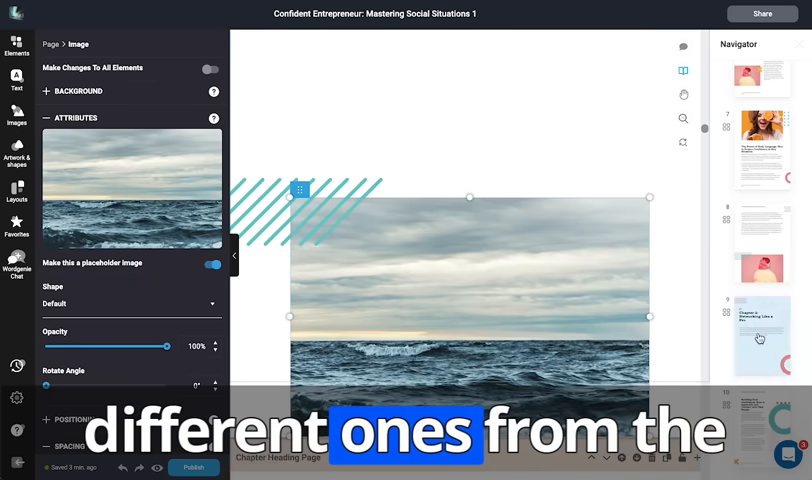
pyautogui.click(16, 116)
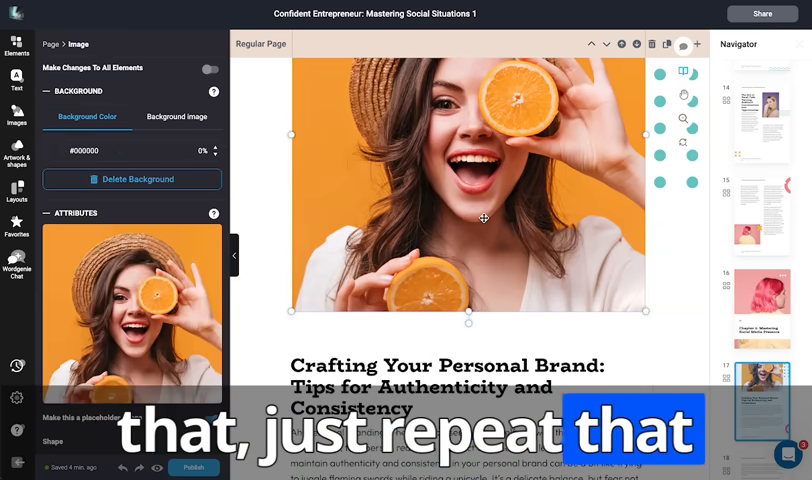
pyautogui.click(16, 118)
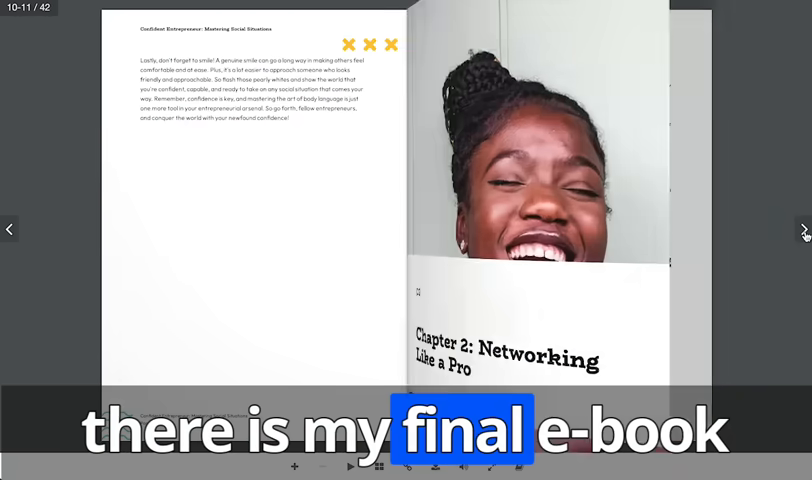
# Step: Turn to the next flipbook spread showing the Engaging Your Audience chapter
pyautogui.click(802, 228)
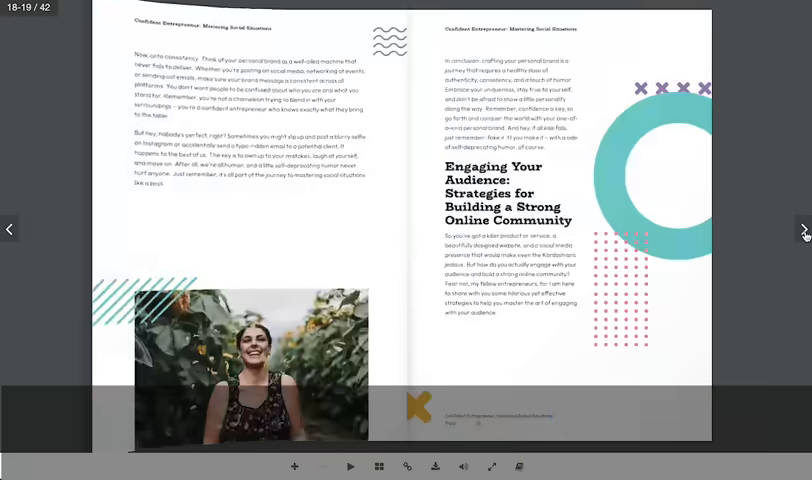